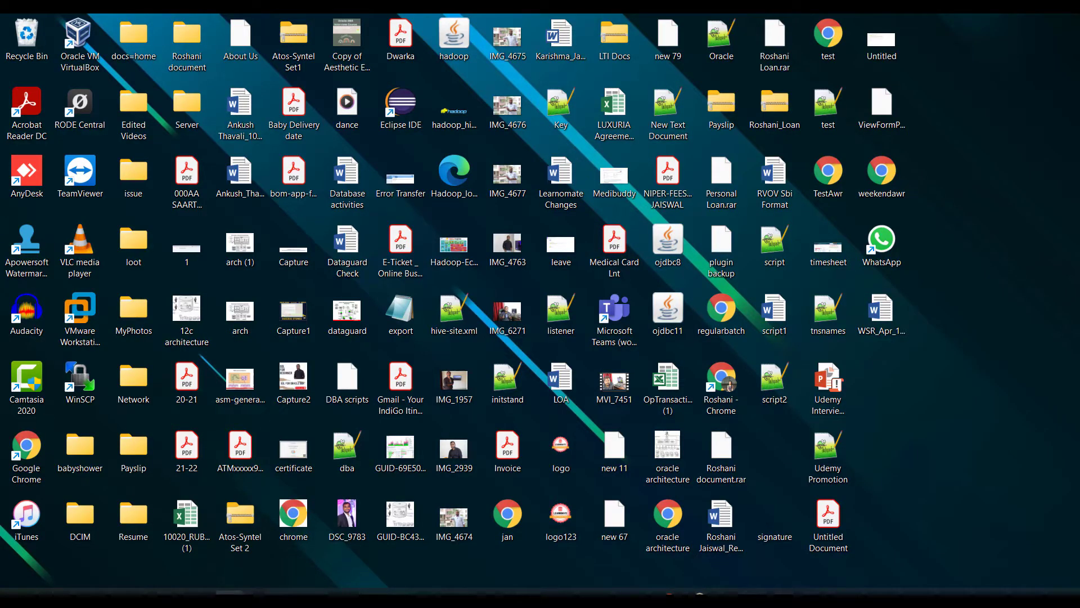
# Search the Start menu for cmd to launch a Command Prompt window.
pyautogui.write('cmd')
pyautogui.write('e')
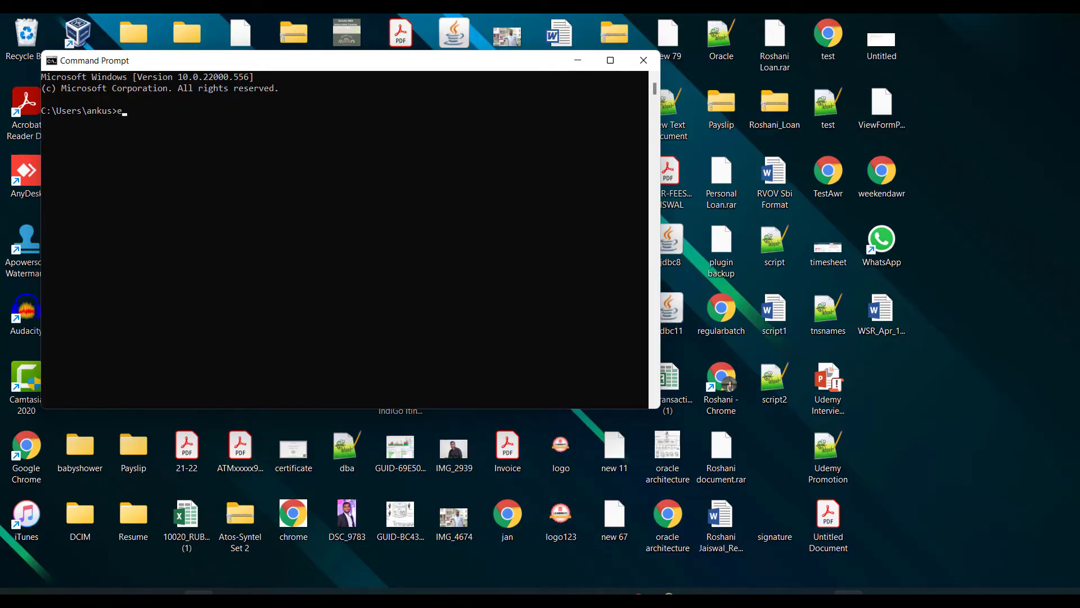
# Set ORACLE_SID=xe and connect with sqlplus / as sysdba.
pyautogui.write('set')
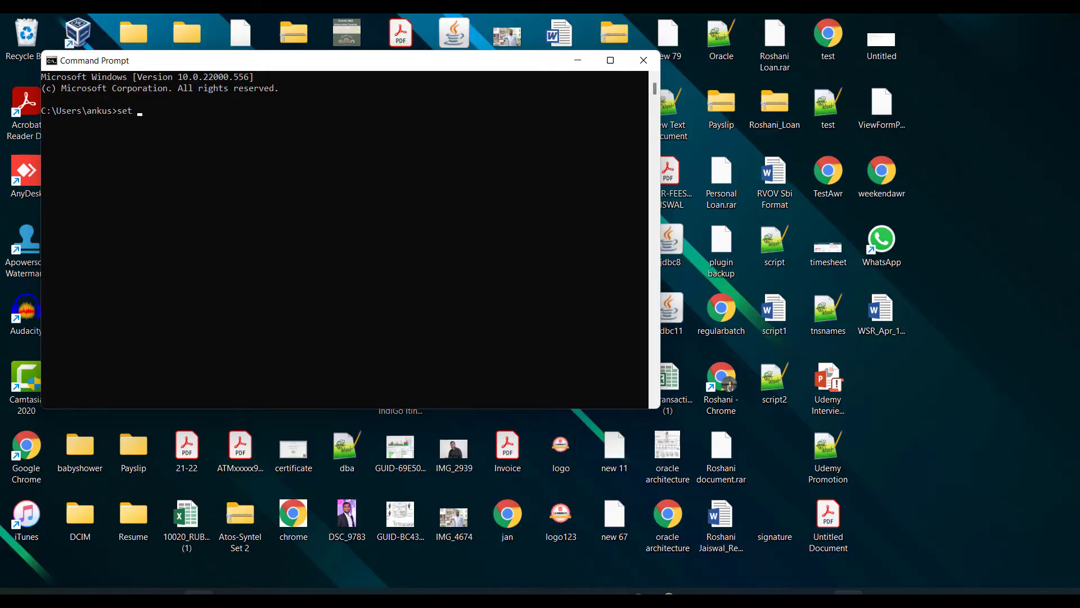
pyautogui.write('ORACLE_SID=xe')
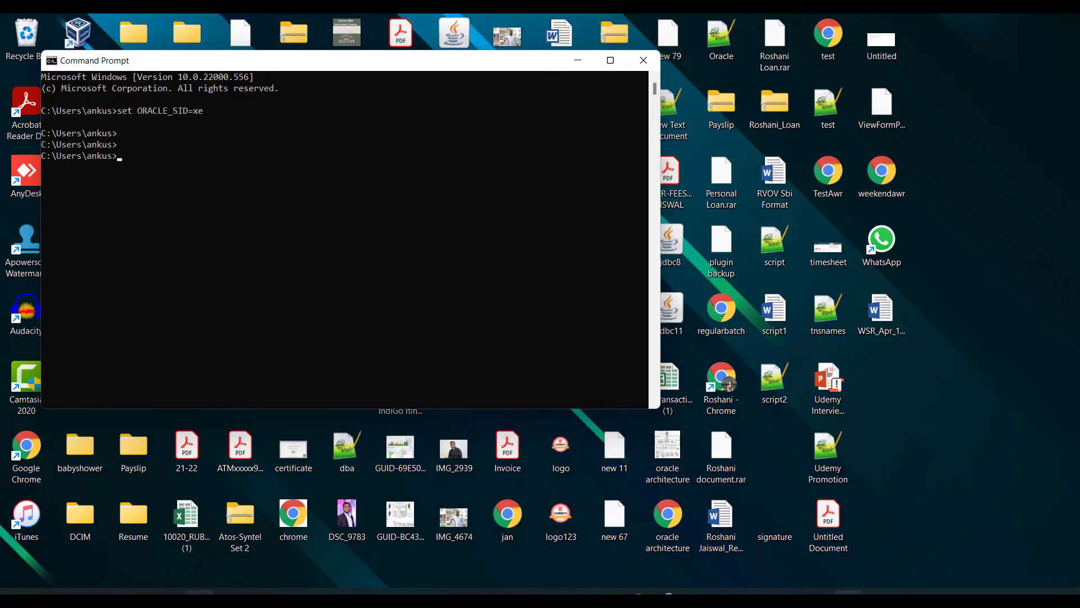
pyautogui.write('sqlplus / as sysdba')
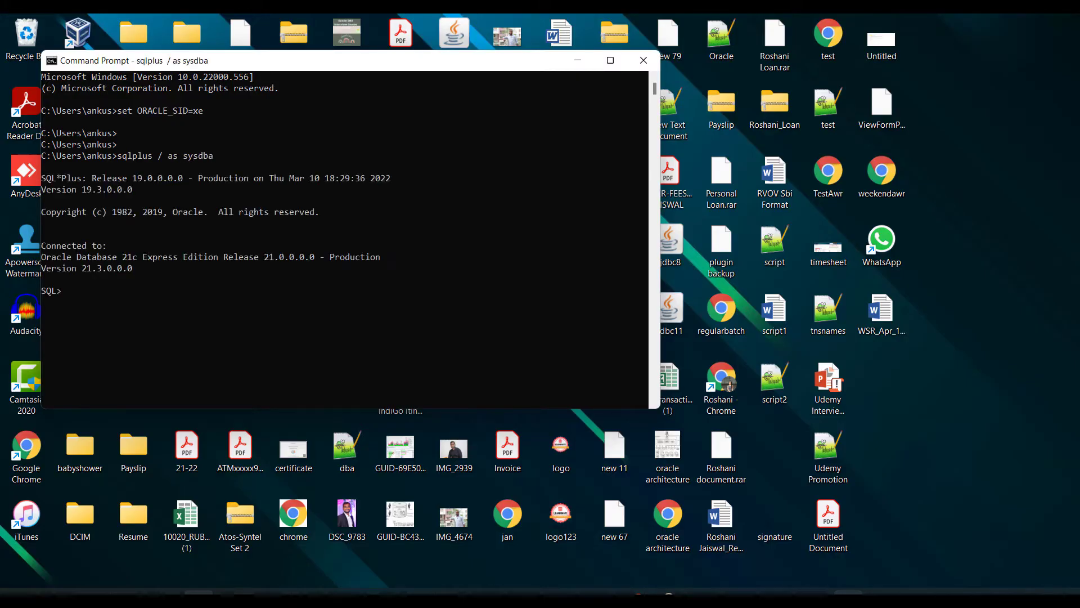
# Run select name from v$database; and confirm the result XE.
pyautogui.write('select an')
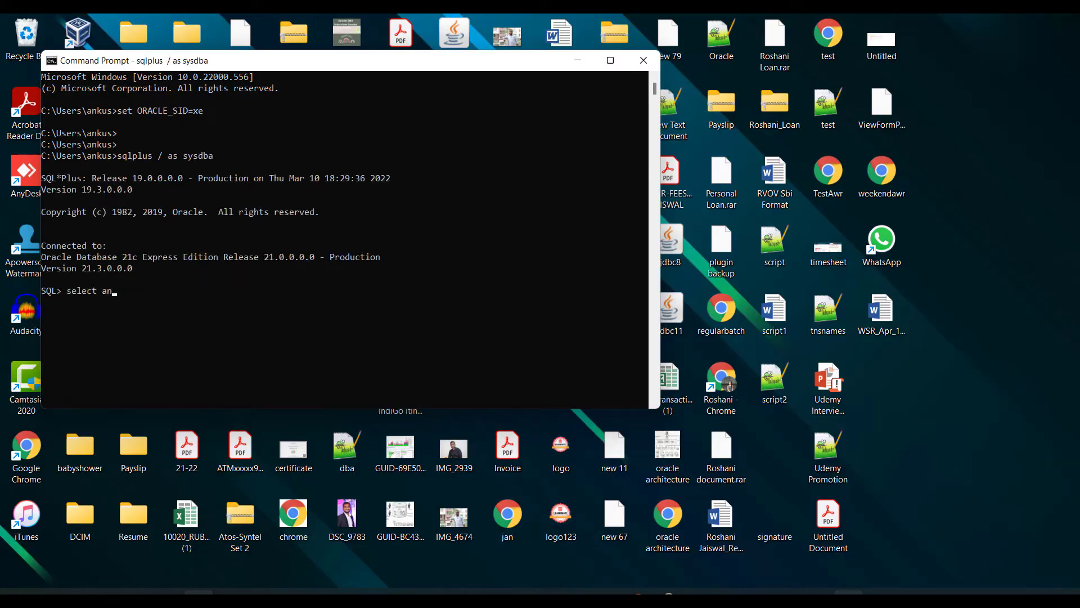
pyautogui.write('ame')
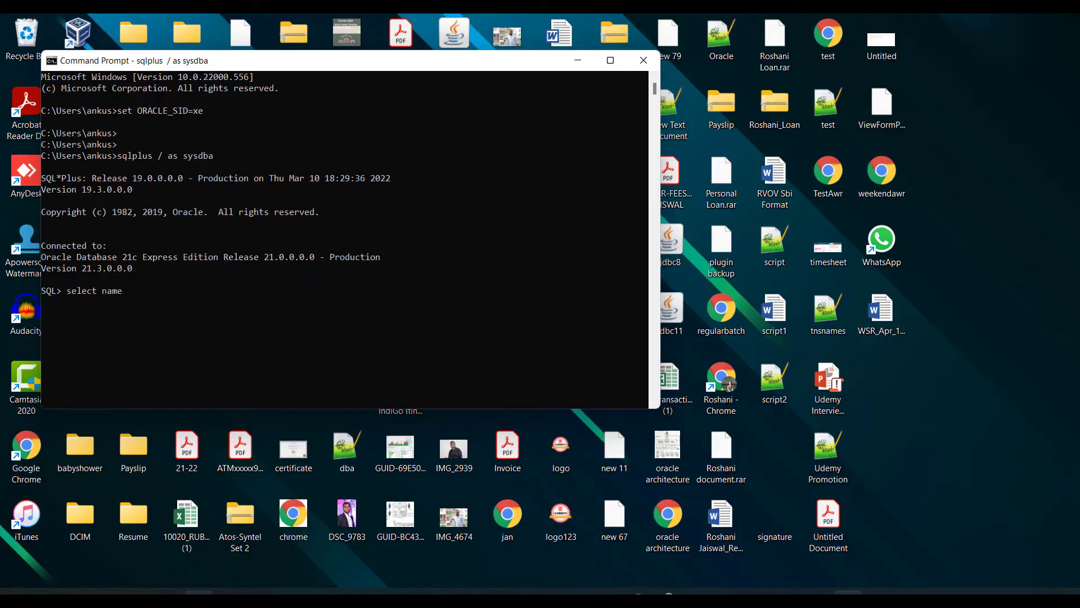
pyautogui.write('from v$da')
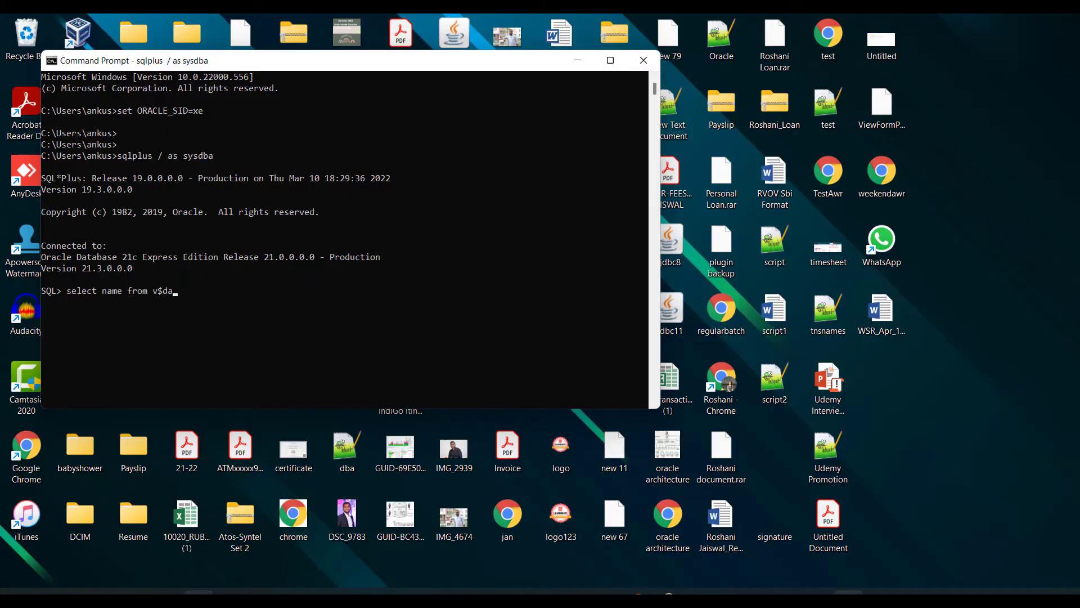
pyautogui.press('Return')
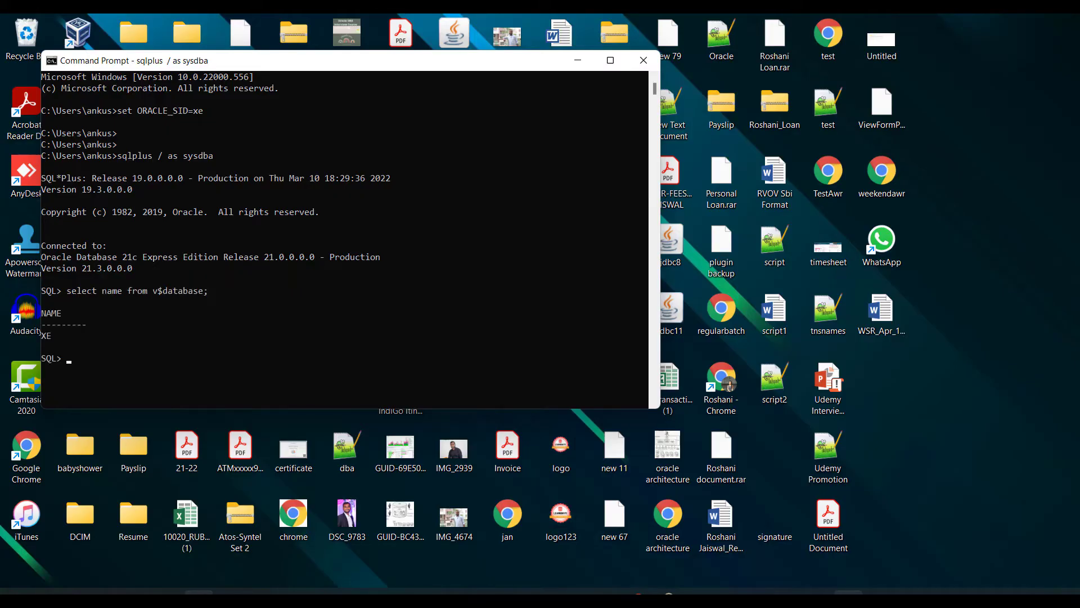
pyautogui.press('Return')
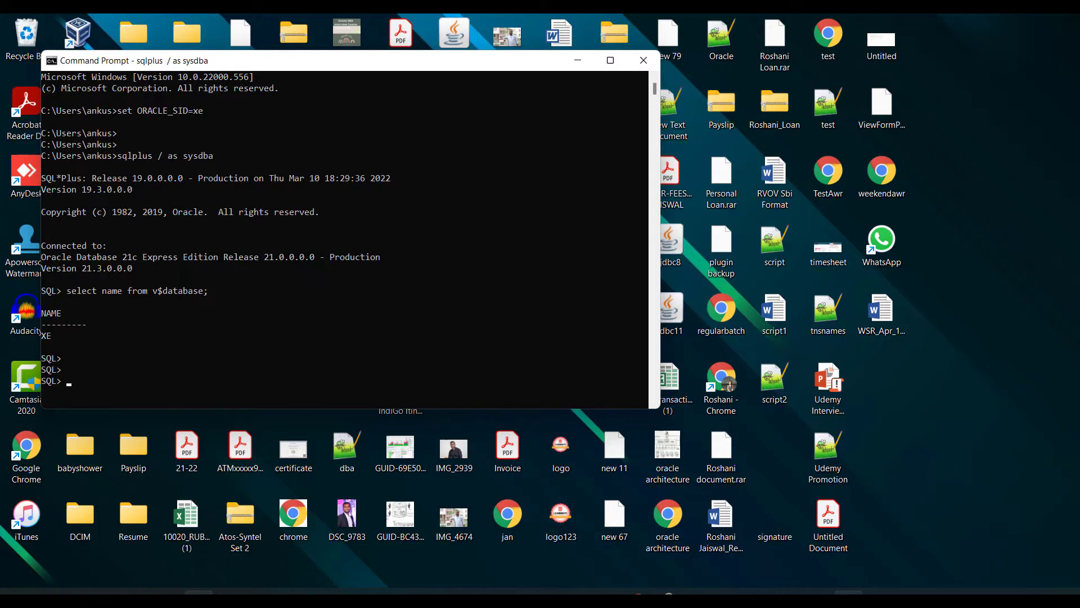
pyautogui.click(47, 341)
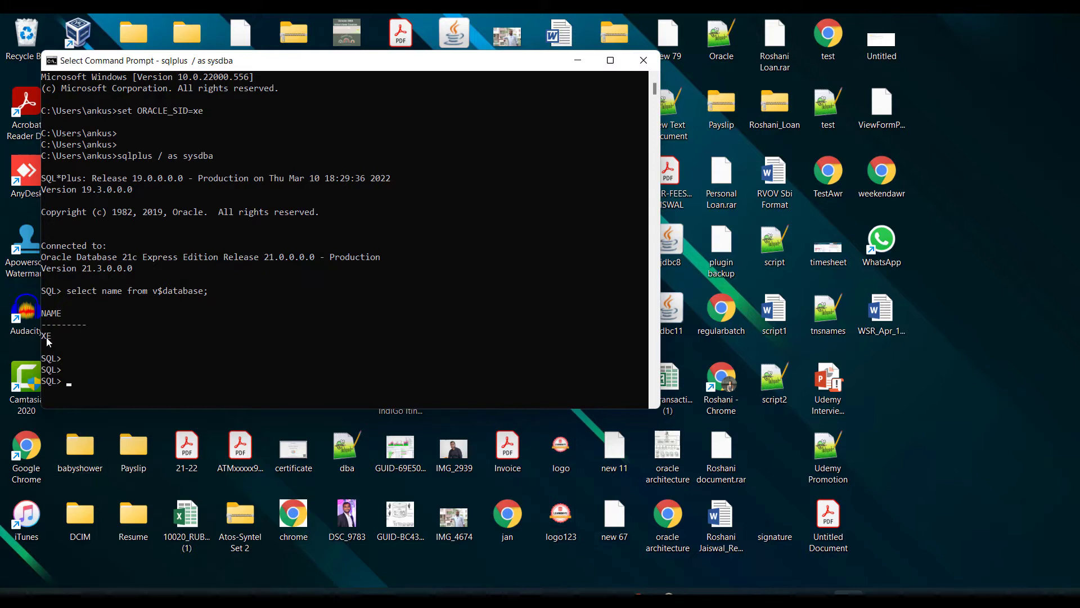
# Exit SQL*Plus to disconnect from the database.
pyautogui.write('exit')
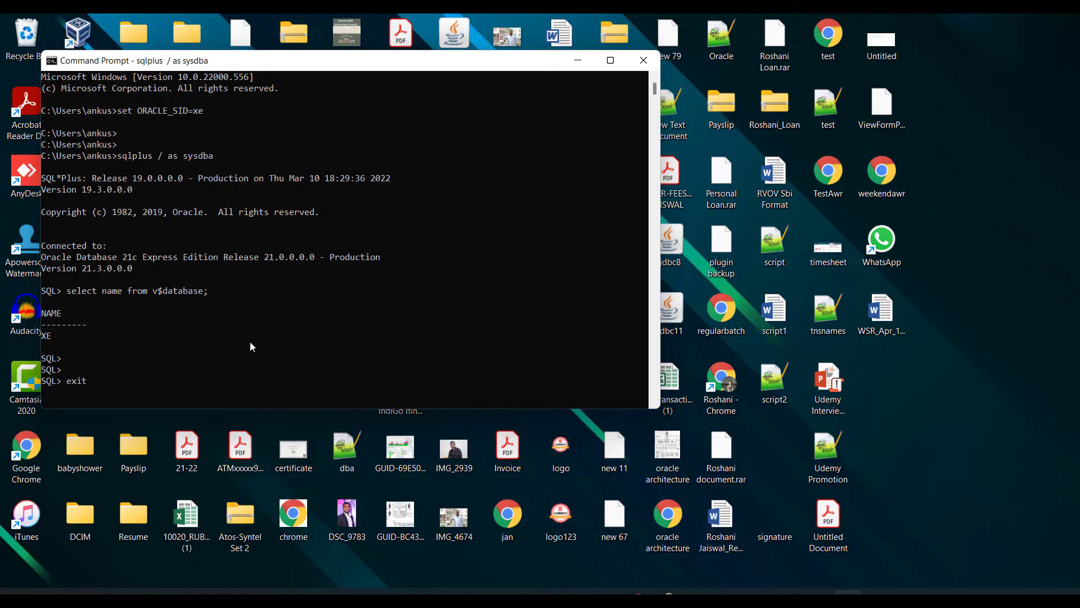
pyautogui.press('Return')
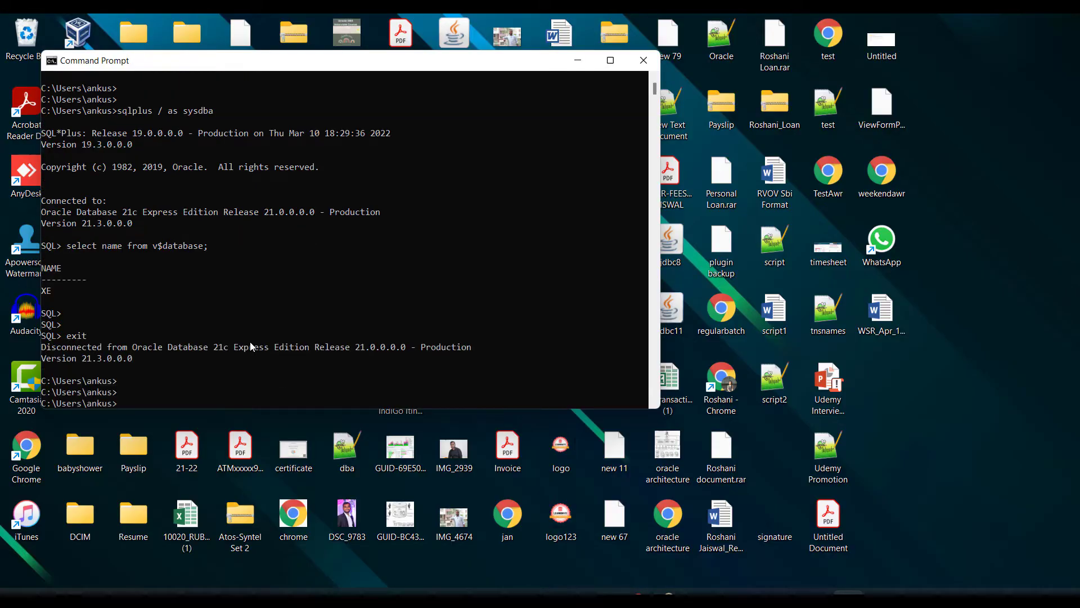
# Run lsnrctl status and review the listener services reported as READY.
pyautogui.write('lsnrctl sta')
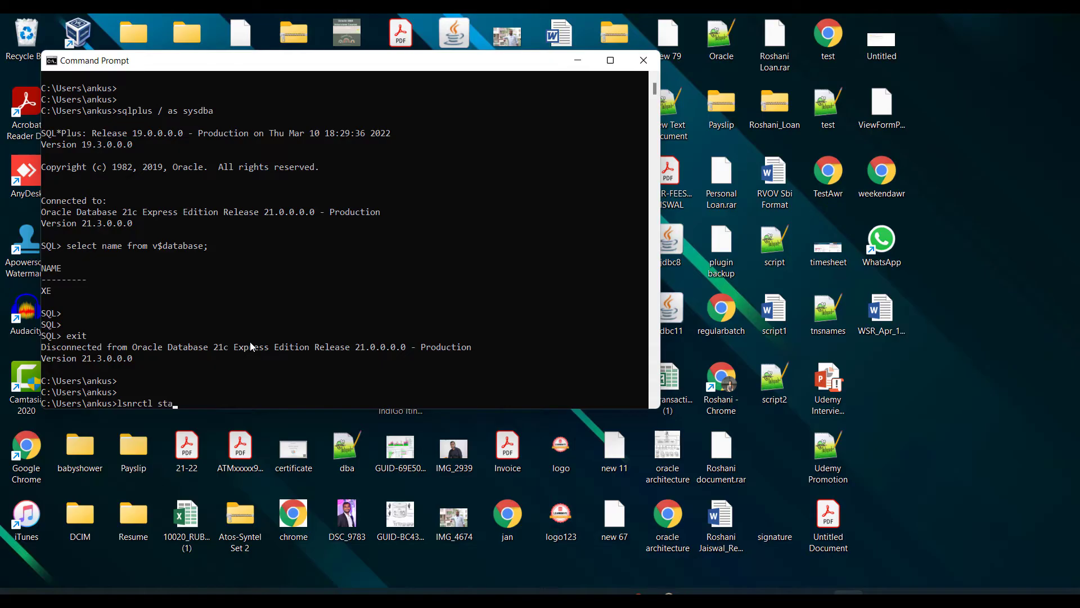
pyautogui.press('Return')
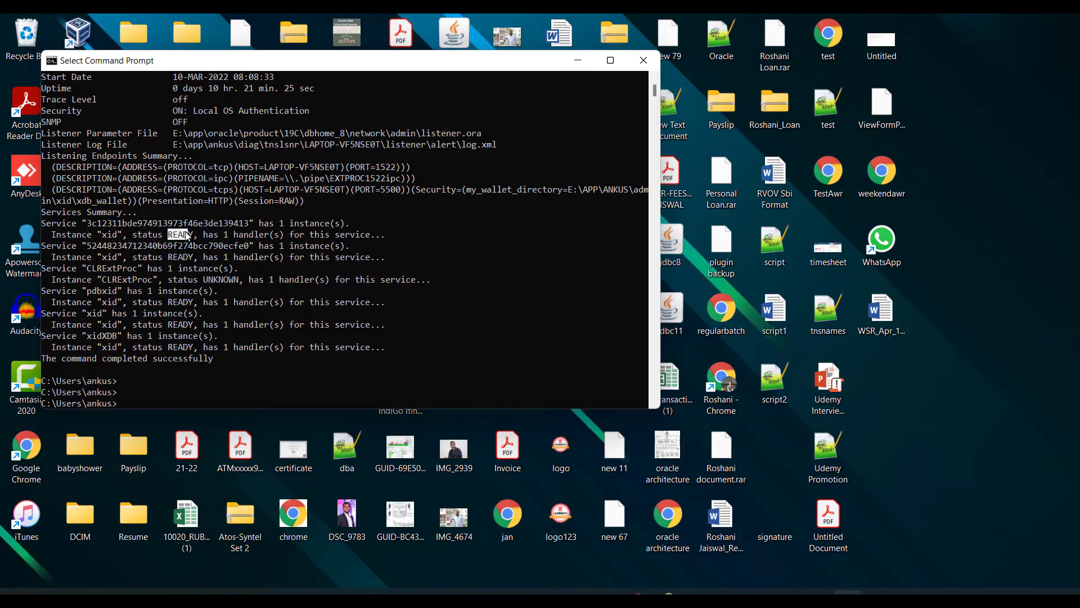
pyautogui.moveTo(272, 196)
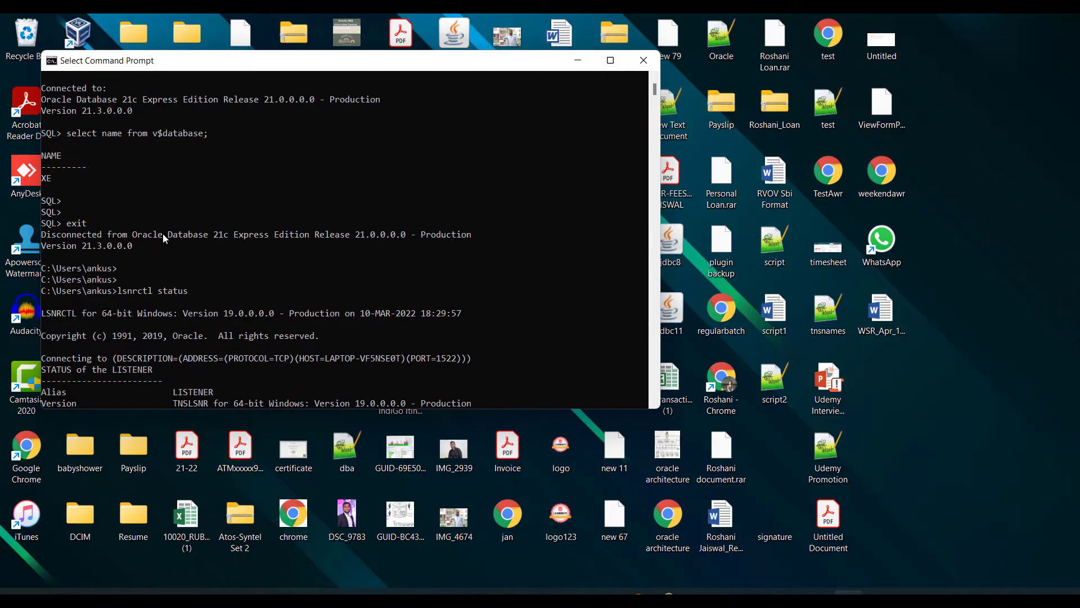
pyautogui.scroll(3)
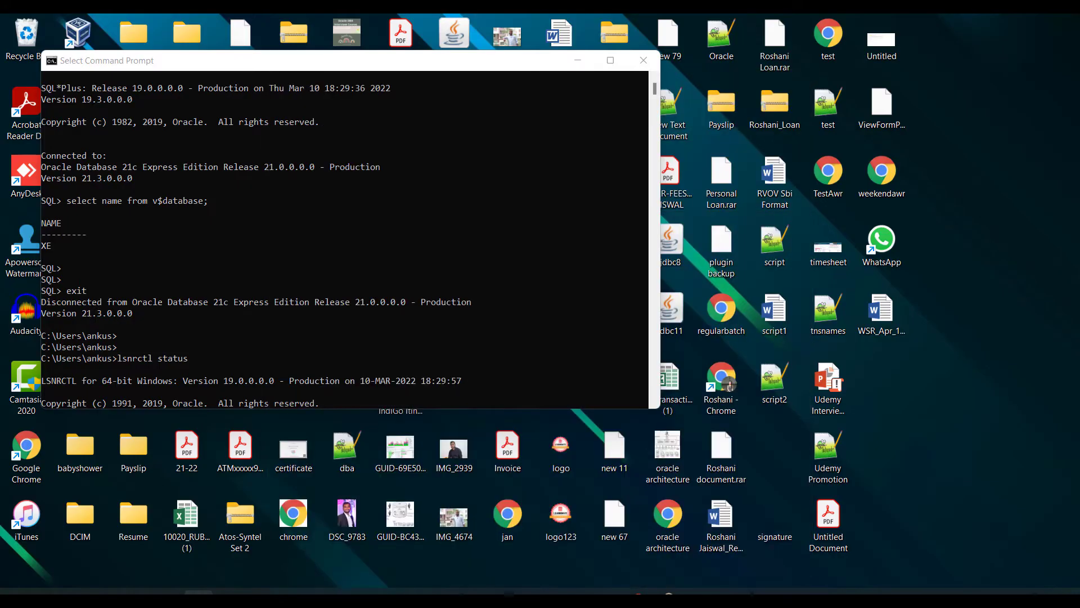
# Launch Oracle SQL Developer from the desktop shortcut.
pyautogui.click(667, 451)
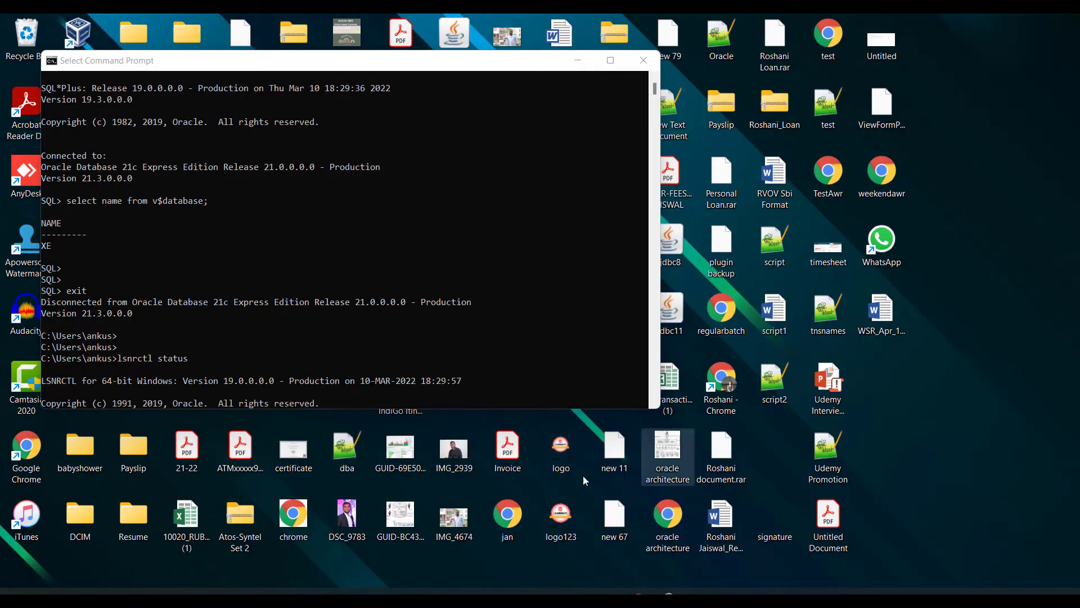
pyautogui.moveTo(333, 279)
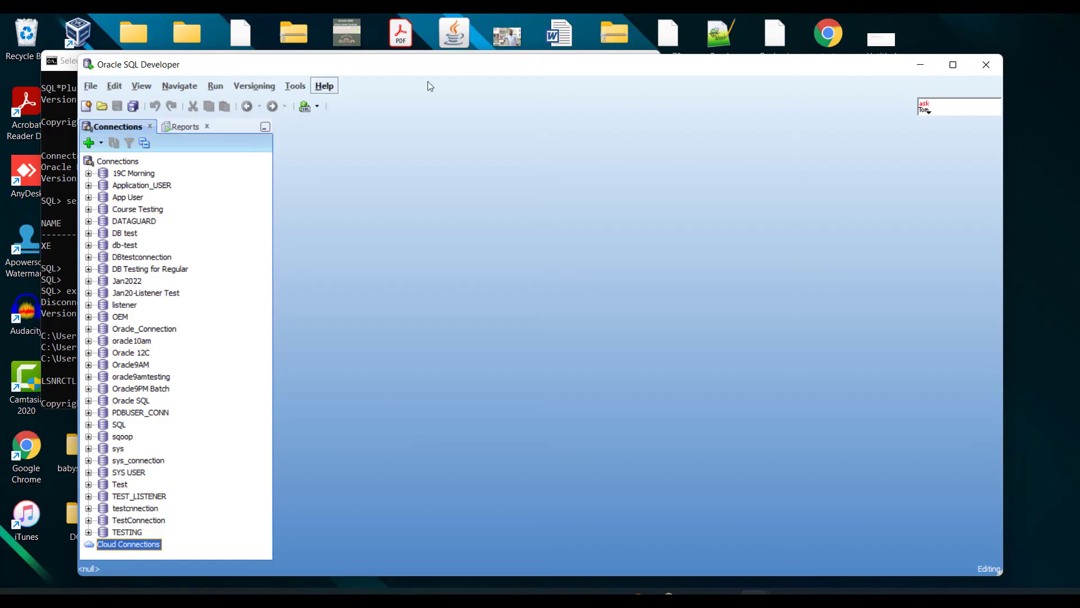
pyautogui.moveTo(342, 84)
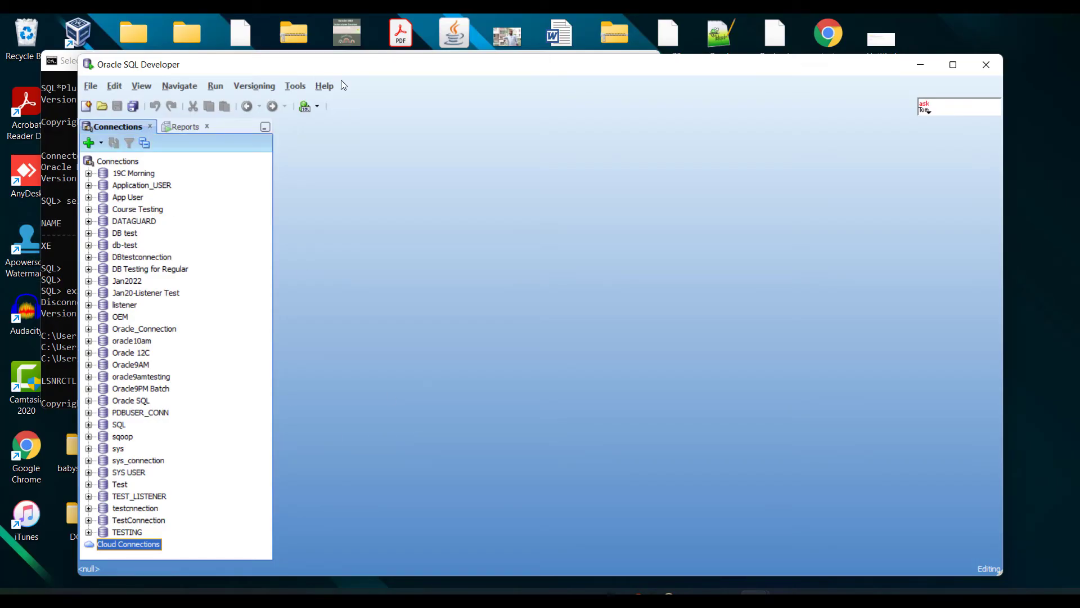
pyautogui.moveTo(97, 153)
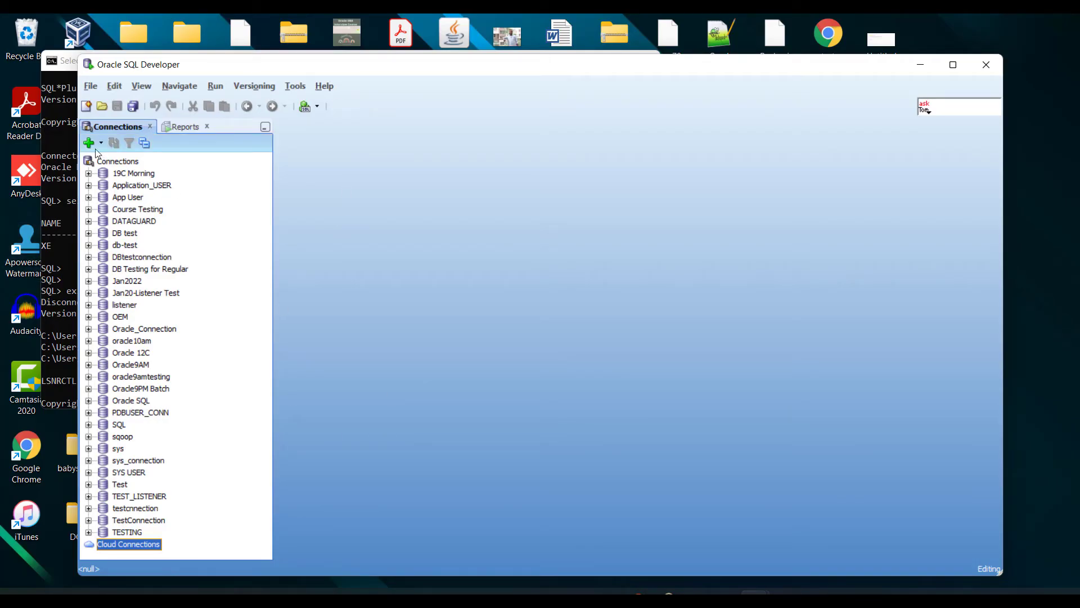
# Create a new connection named Oracle 21C Connection with username sys and its password.
pyautogui.click(88, 143)
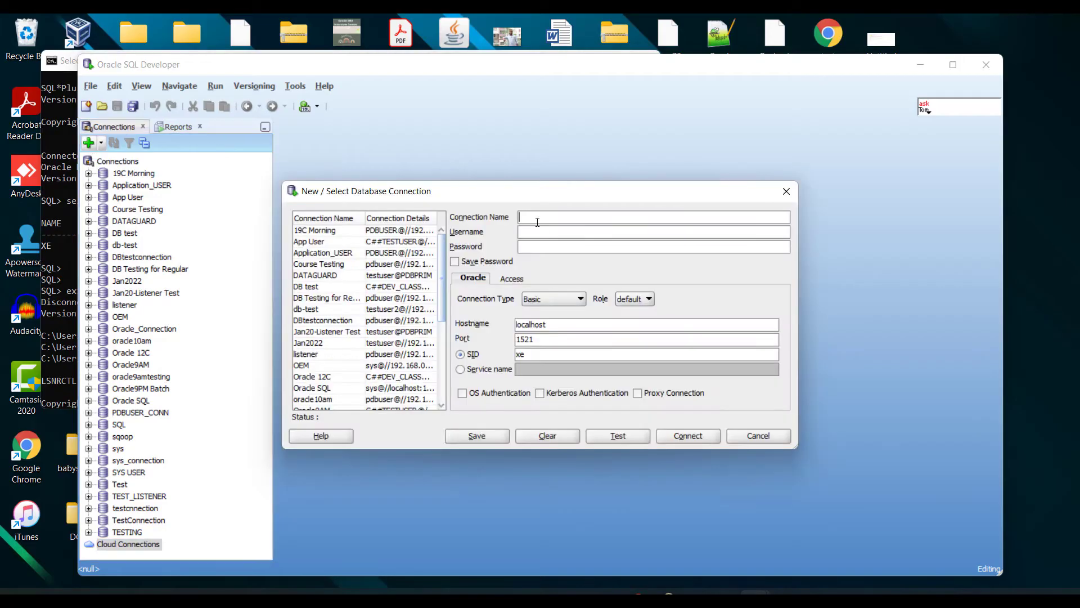
pyautogui.write('S')
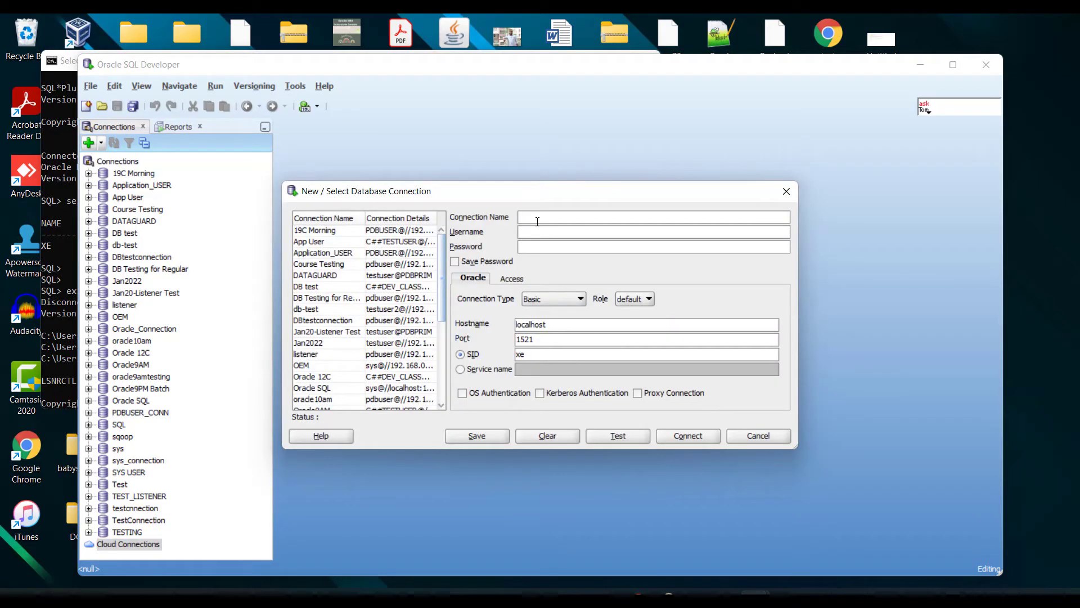
pyautogui.write('Oracle 21')
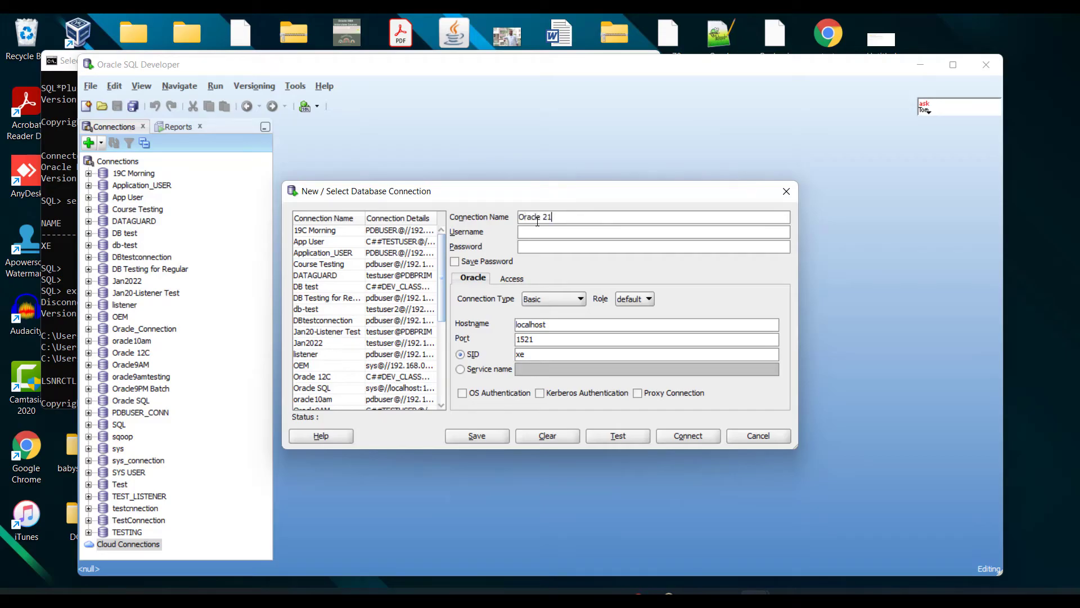
pyautogui.write('C Connec')
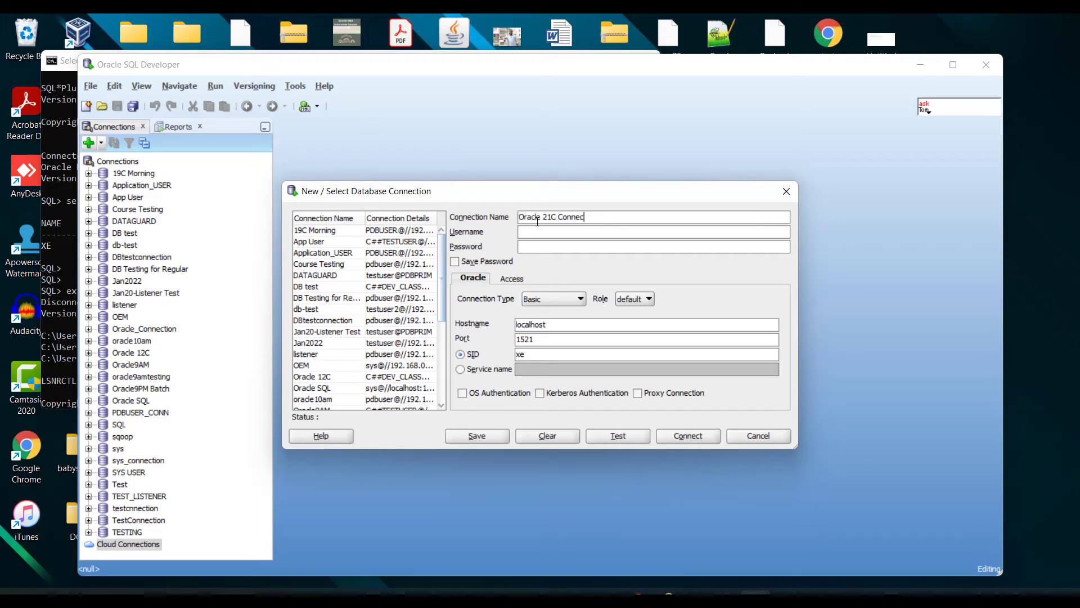
pyautogui.write('tion')
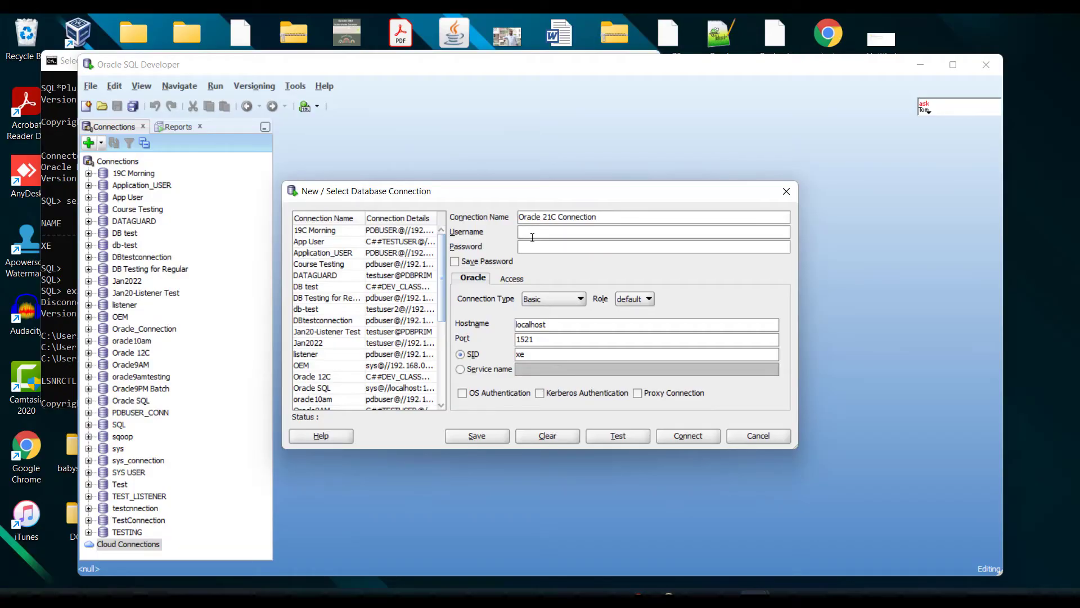
pyautogui.write('sys')
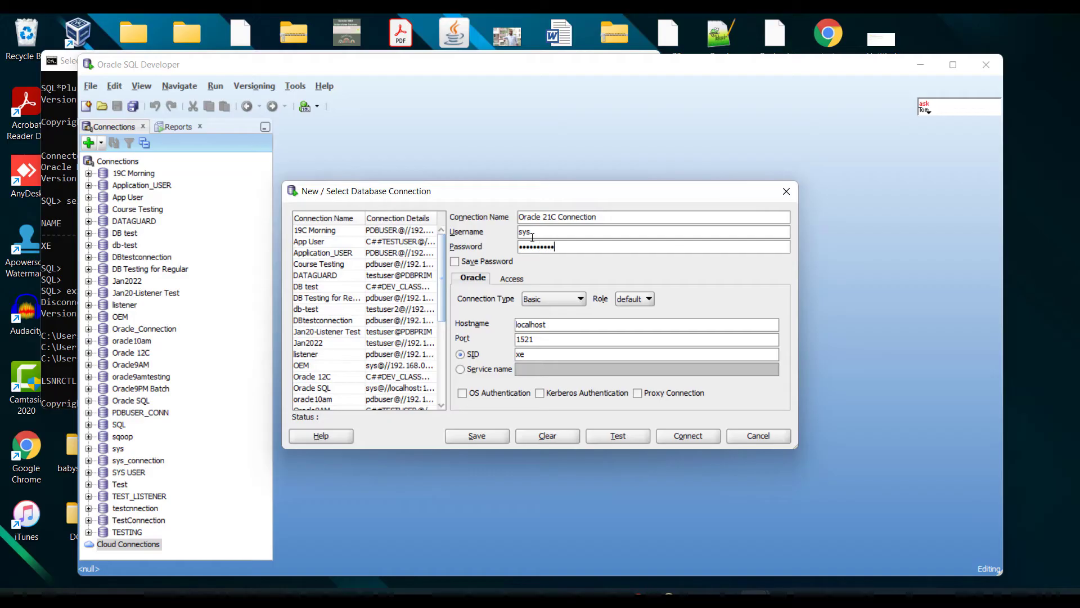
pyautogui.moveTo(640, 301)
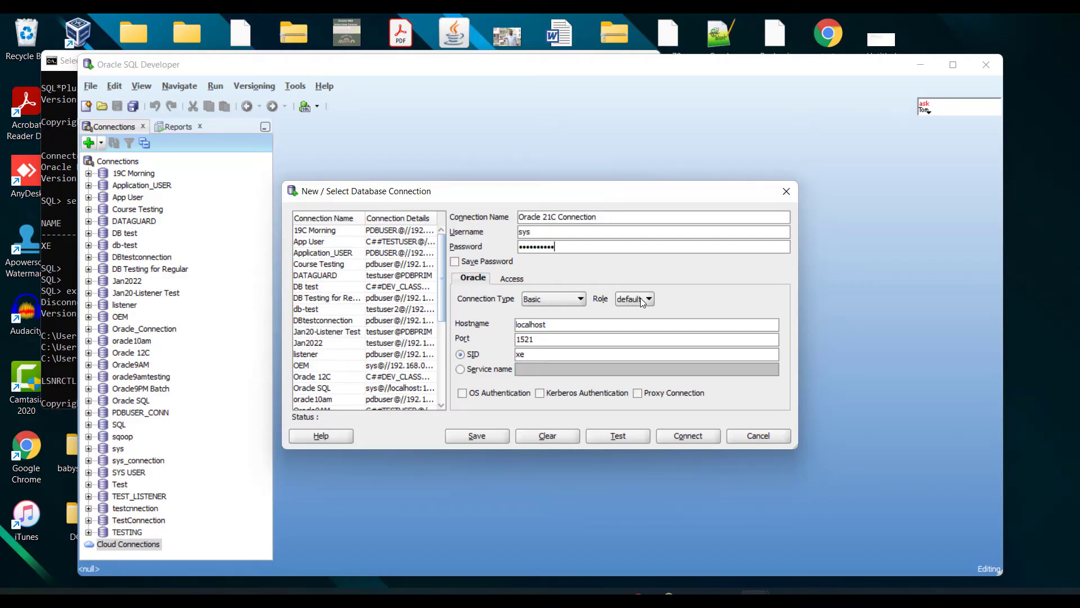
# Choose SYSDBA as the connection role.
pyautogui.click(646, 298)
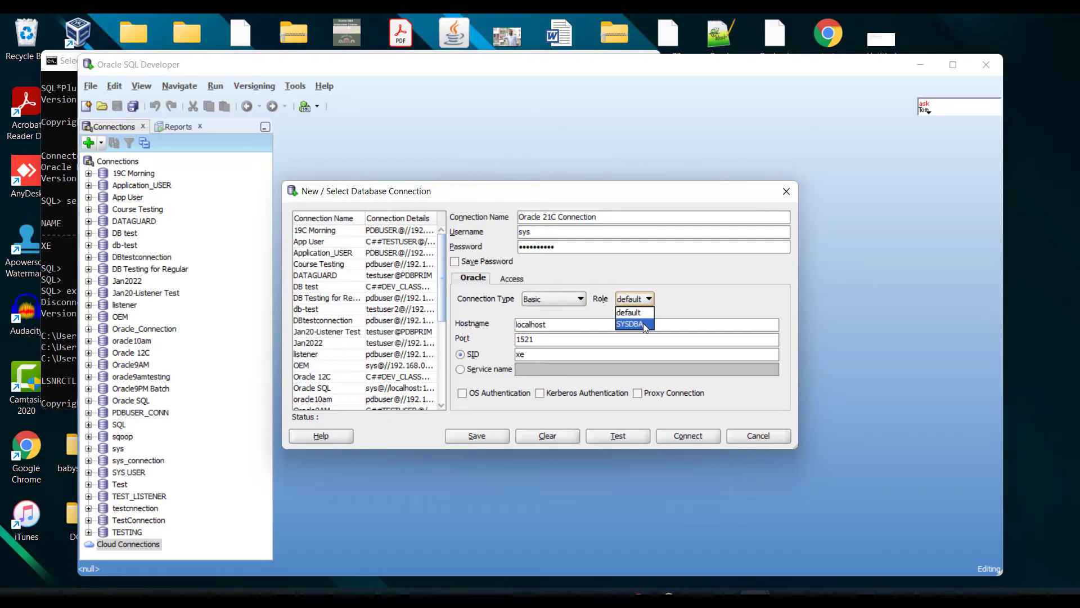
pyautogui.click(630, 324)
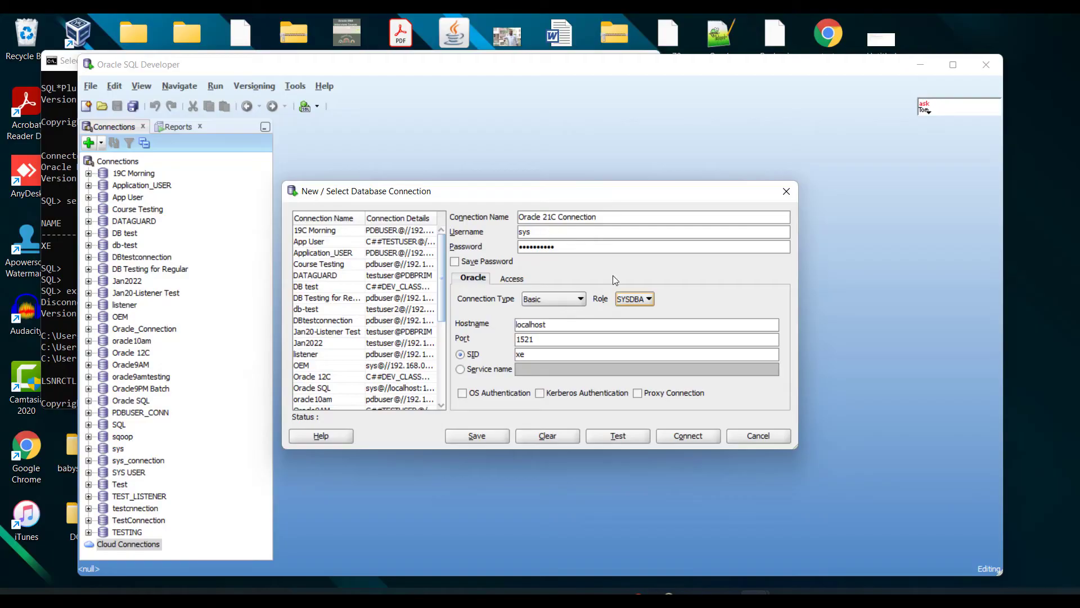
# Keep Basic as the connection type.
pyautogui.click(649, 298)
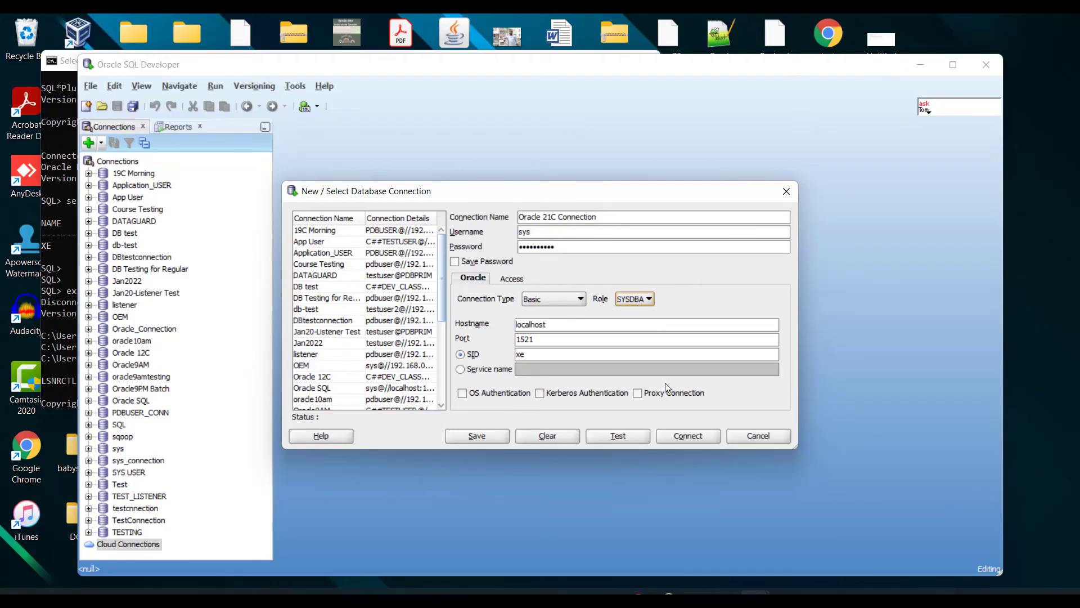
pyautogui.click(580, 298)
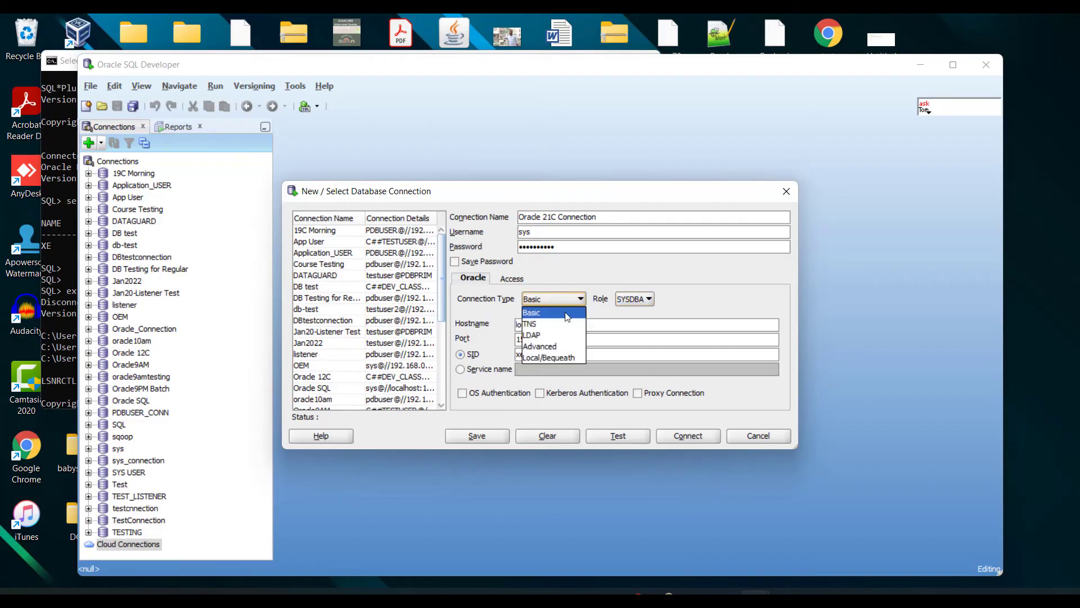
pyautogui.moveTo(531, 324)
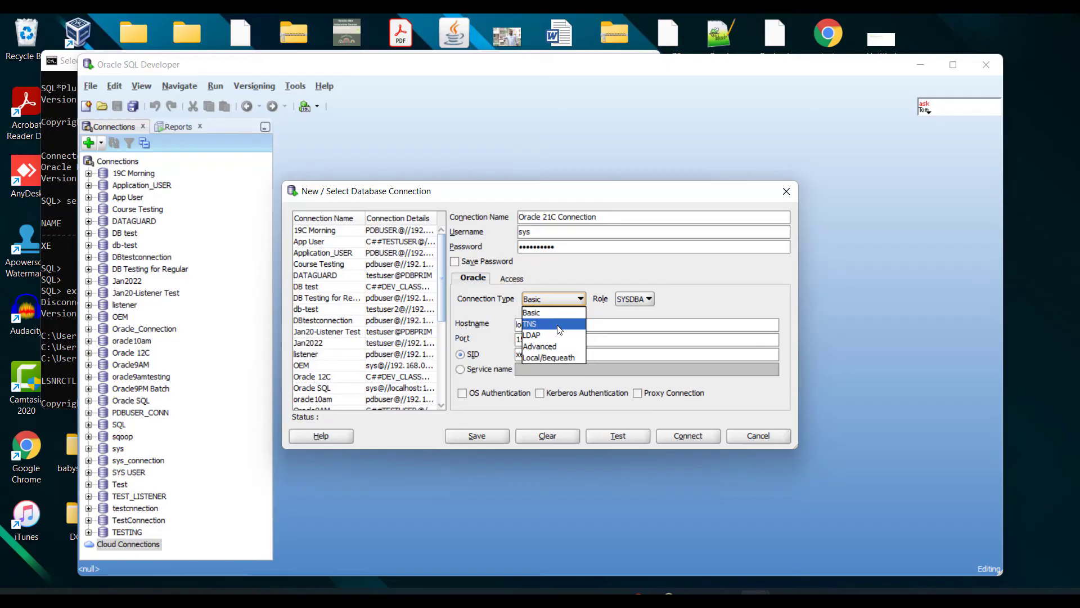
pyautogui.click(532, 312)
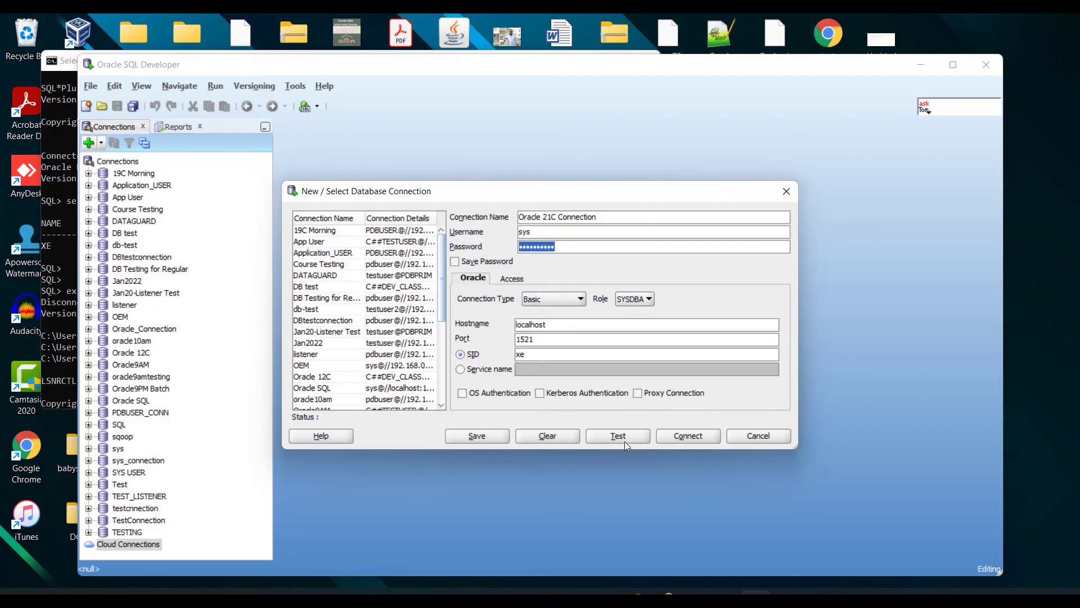
# Test the connection for Status: Success, then connect with it.
pyautogui.click(618, 435)
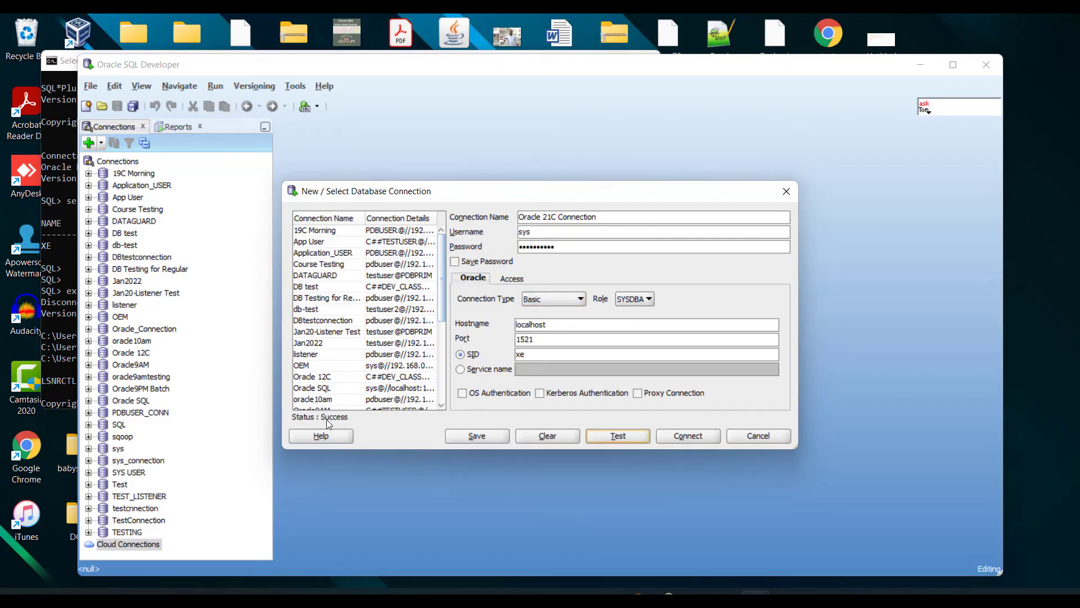
pyautogui.moveTo(586, 431)
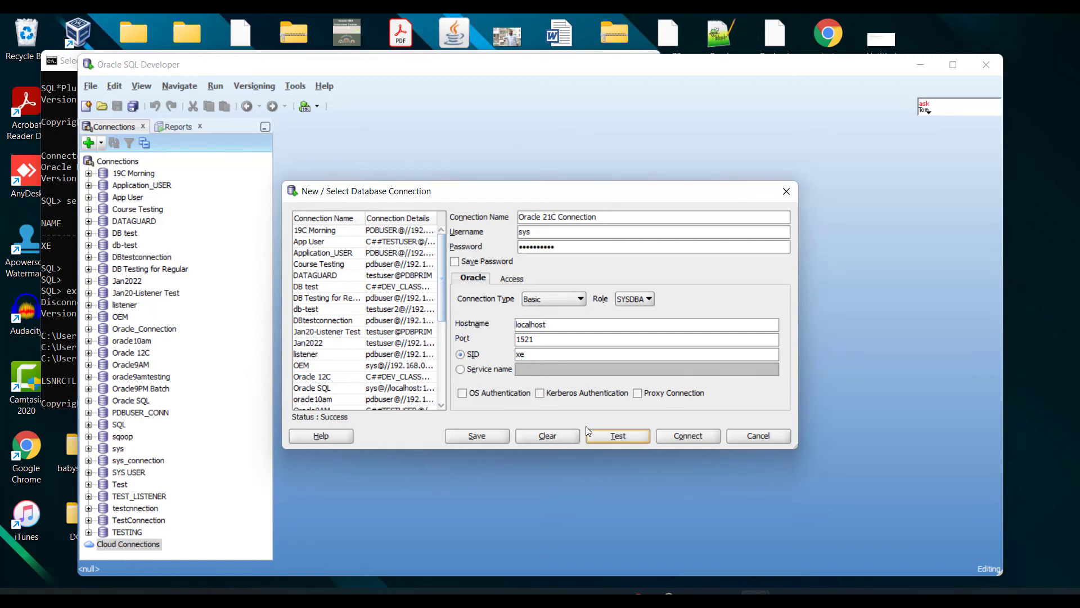
pyautogui.click(757, 434)
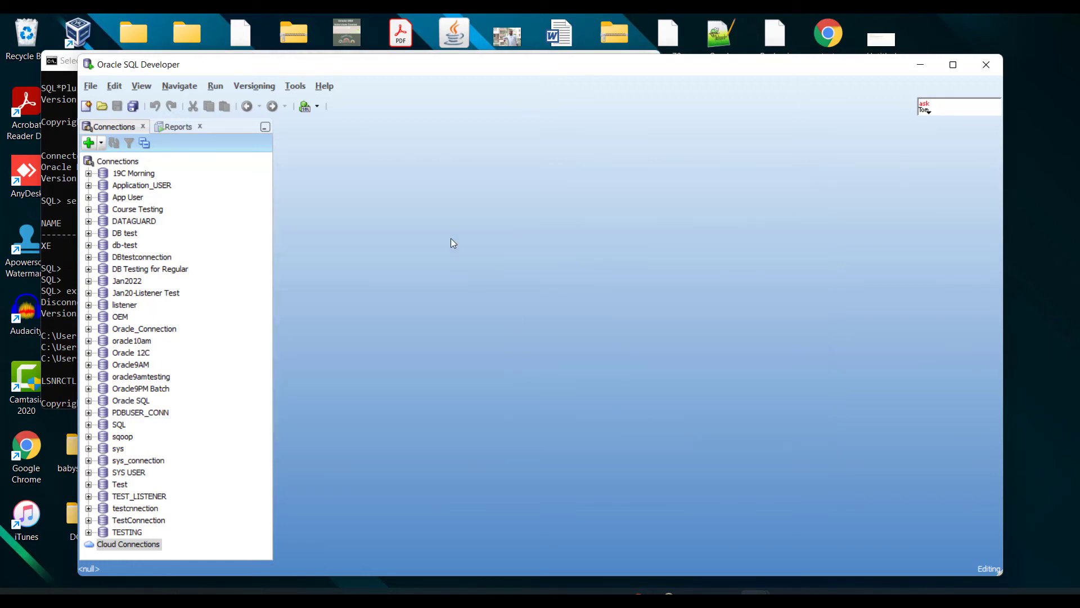
# Run select name from v$database; in the worksheet, returning XE.
pyautogui.doubleClick(150, 364)
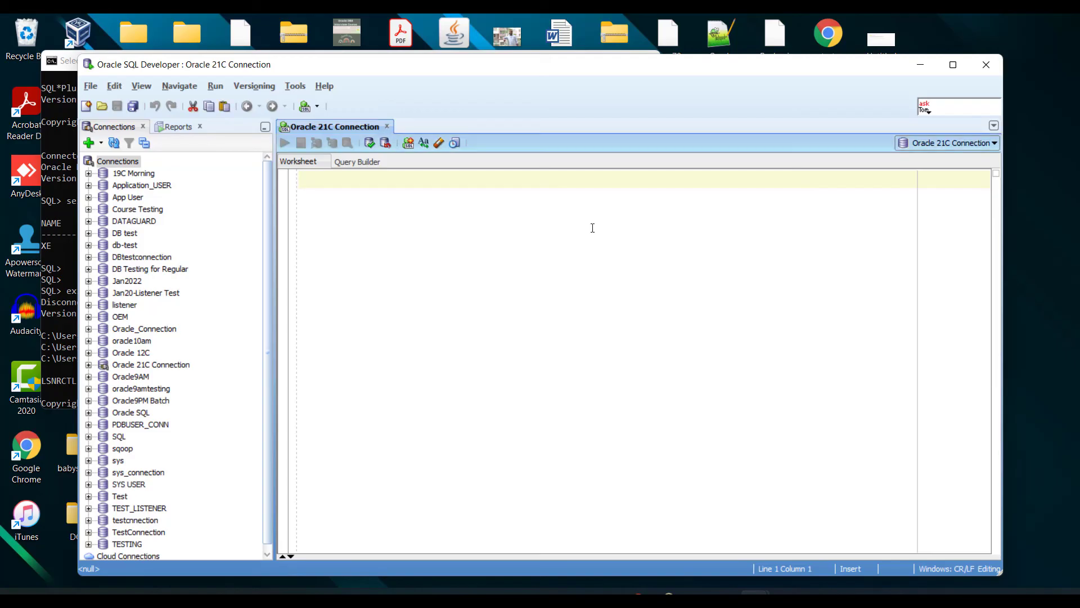
pyautogui.write('se')
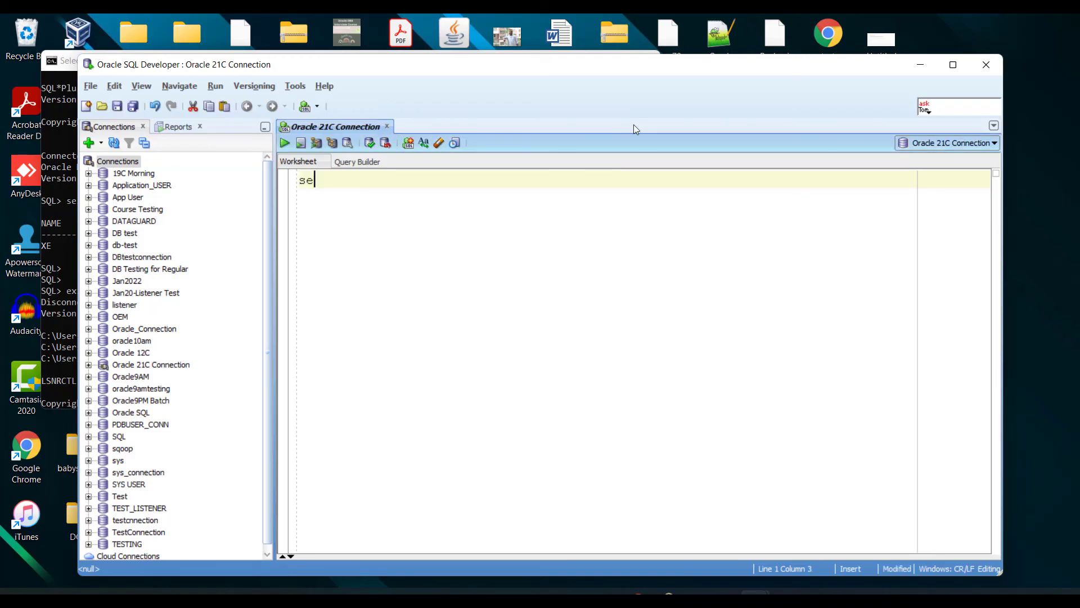
pyautogui.write('lect name fro')
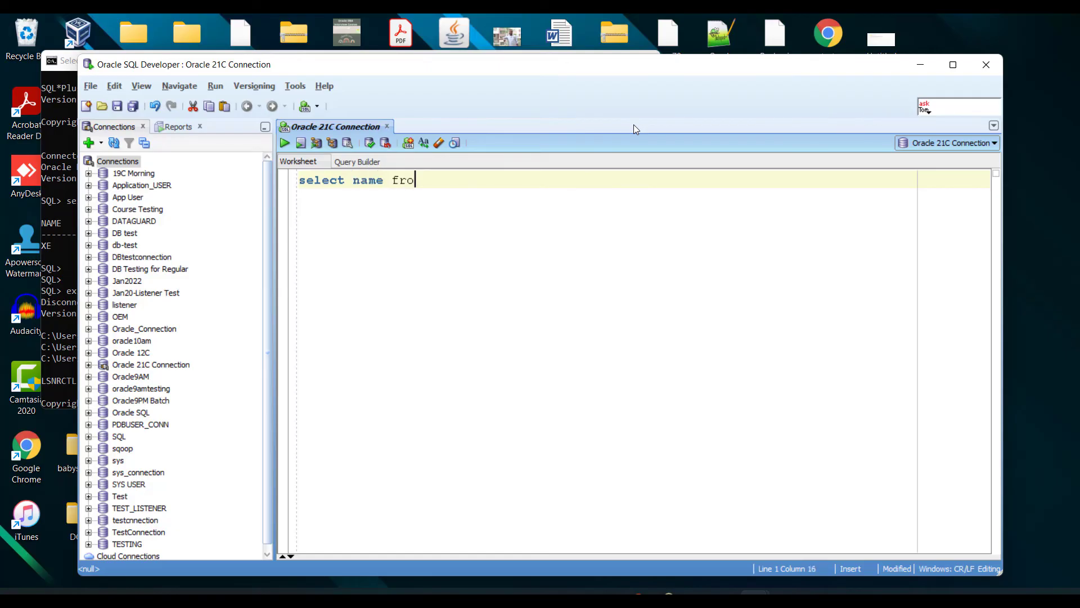
pyautogui.write('m v$d')
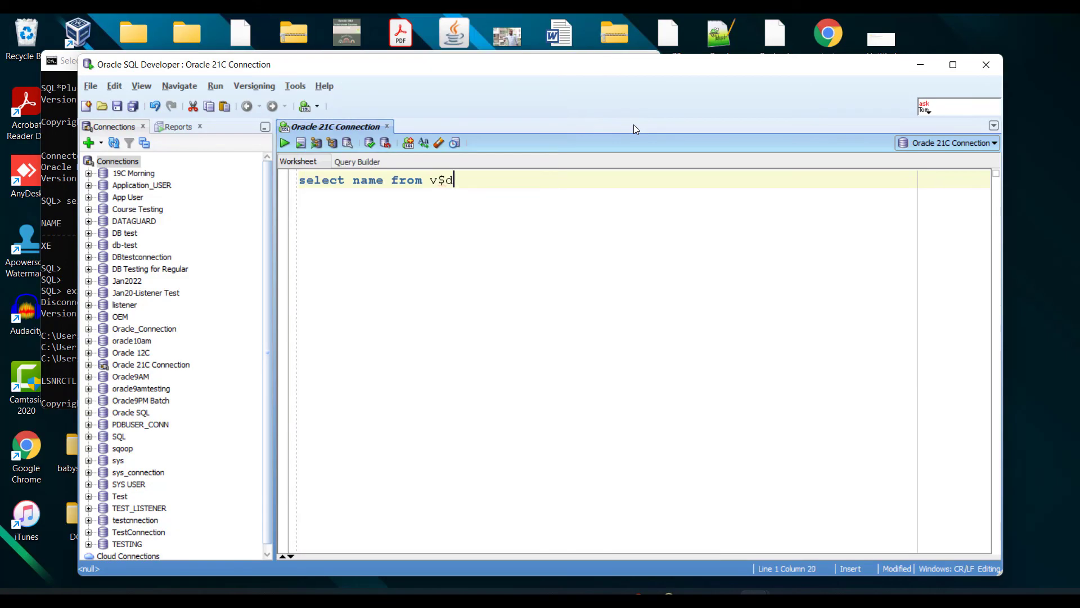
pyautogui.write('atabase;')
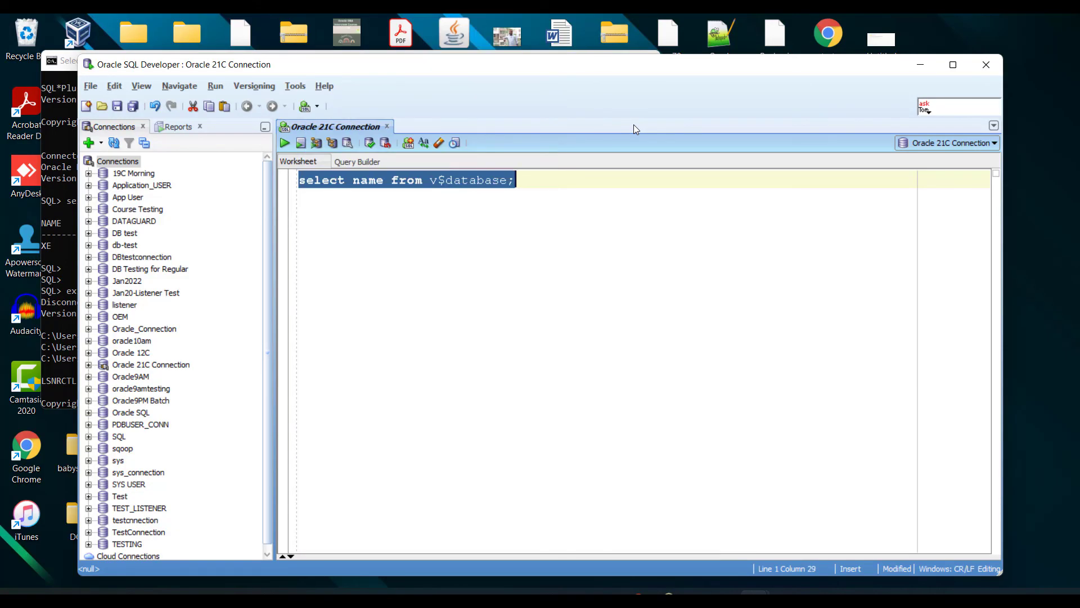
pyautogui.click(285, 143)
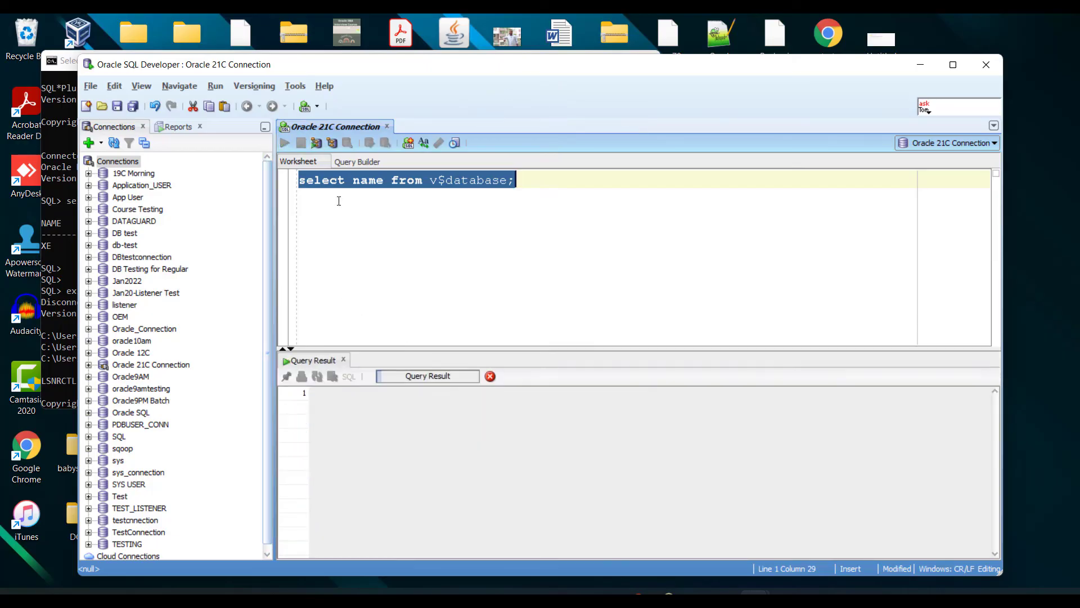
pyautogui.click(285, 143)
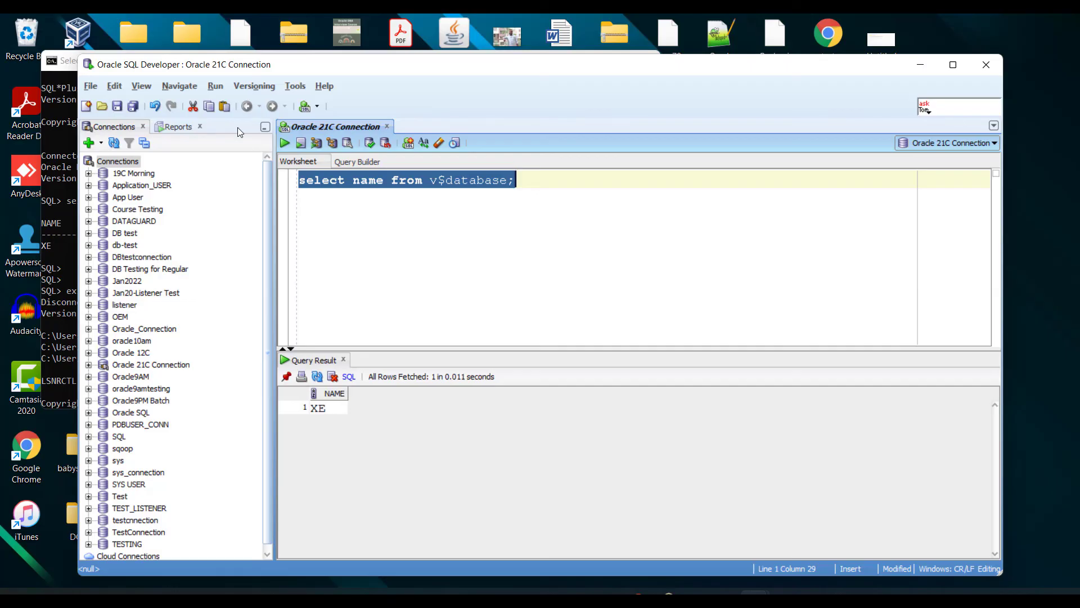
pyautogui.moveTo(437, 170)
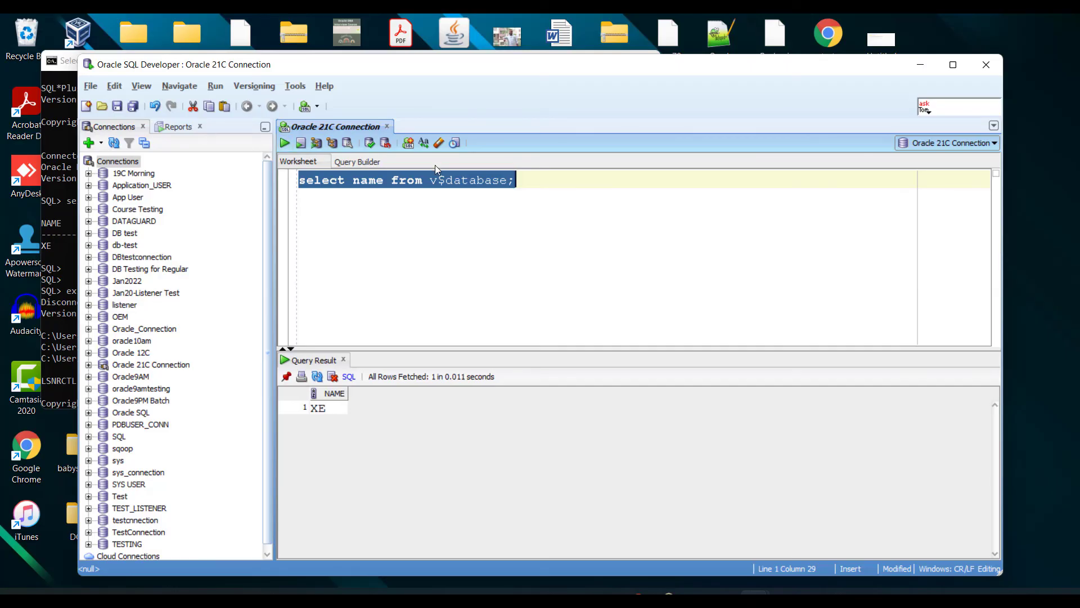
pyautogui.moveTo(391, 268)
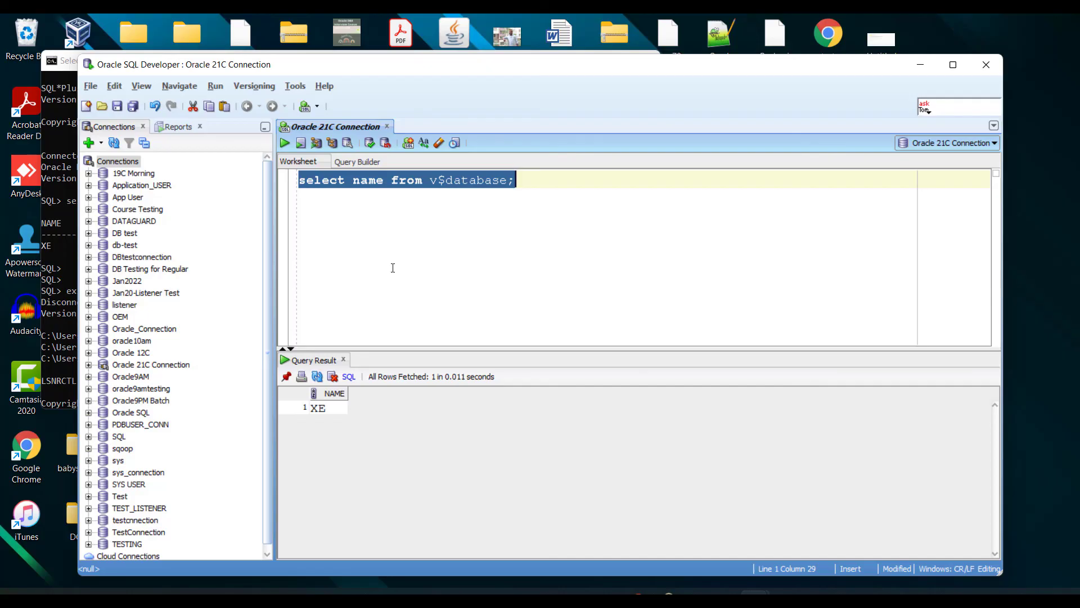
pyautogui.moveTo(665, 410)
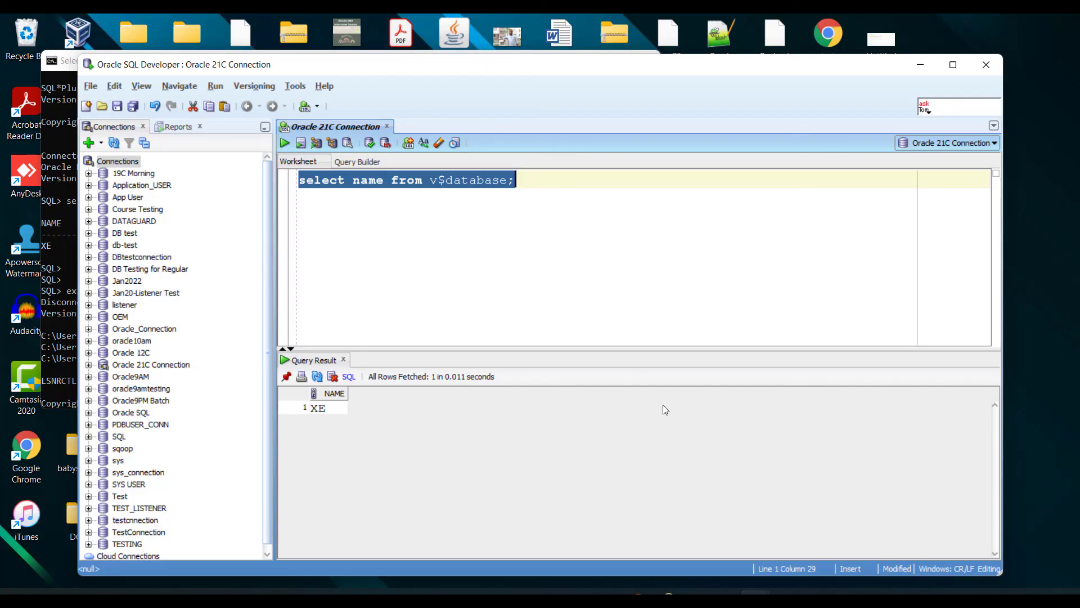